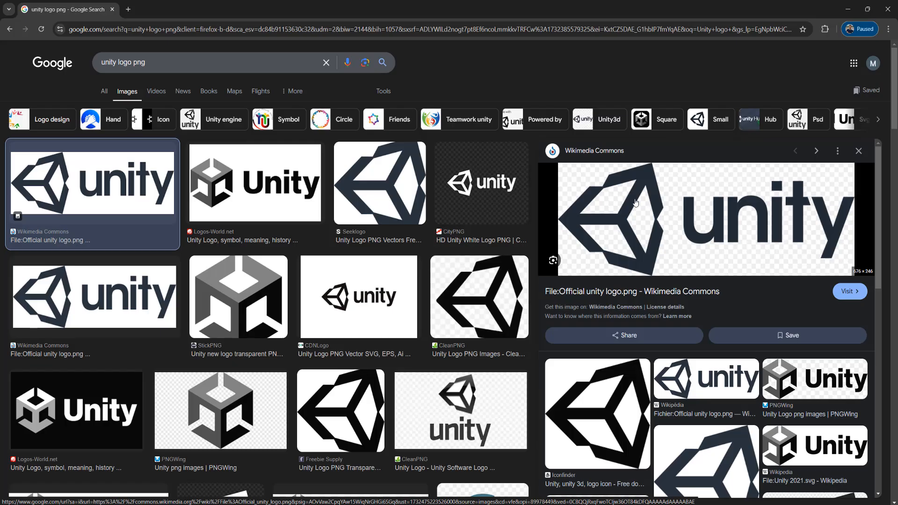
mouse_move(591, 198)
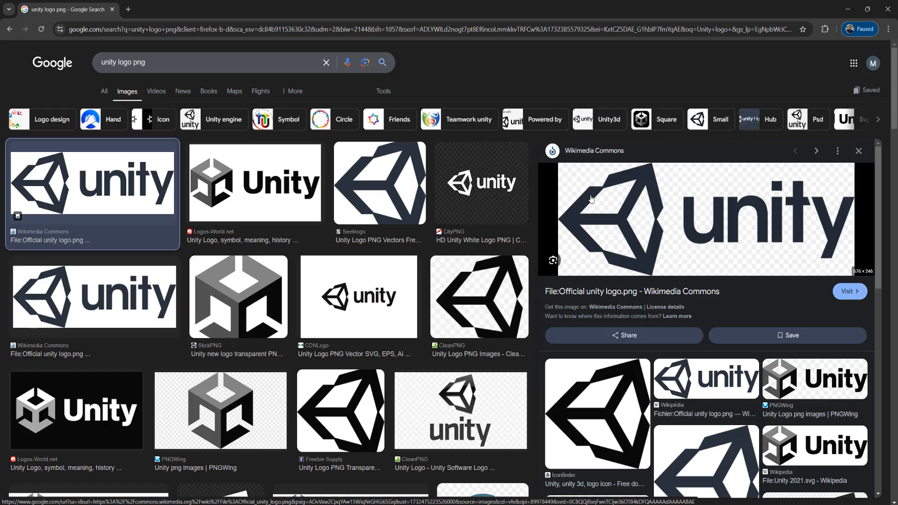
mouse_move(678, 191)
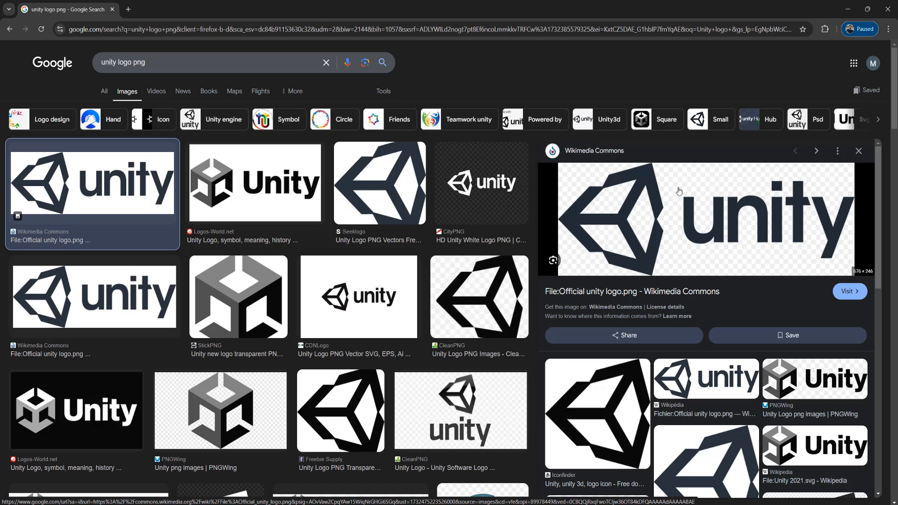
Bring up the context menu on the Wikimedia Unity logo preview in Google Images.
right_click(678, 191)
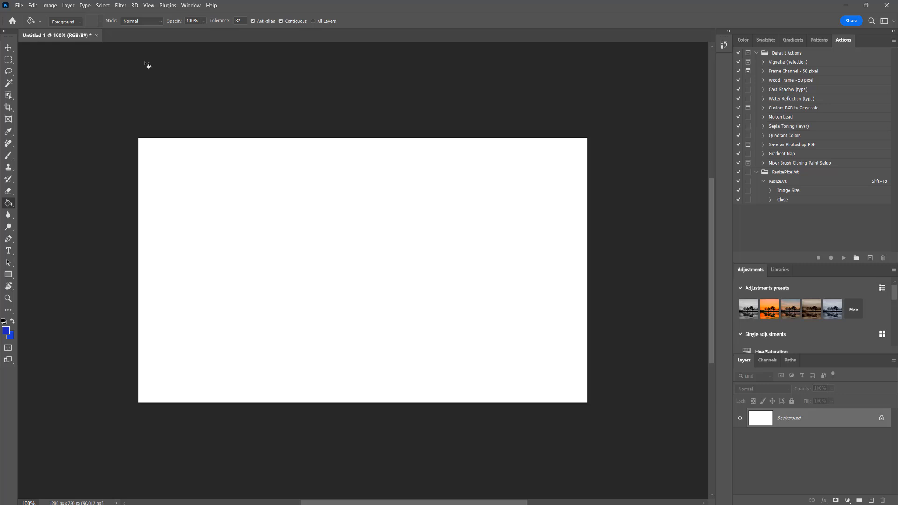
mouse_move(33, 5)
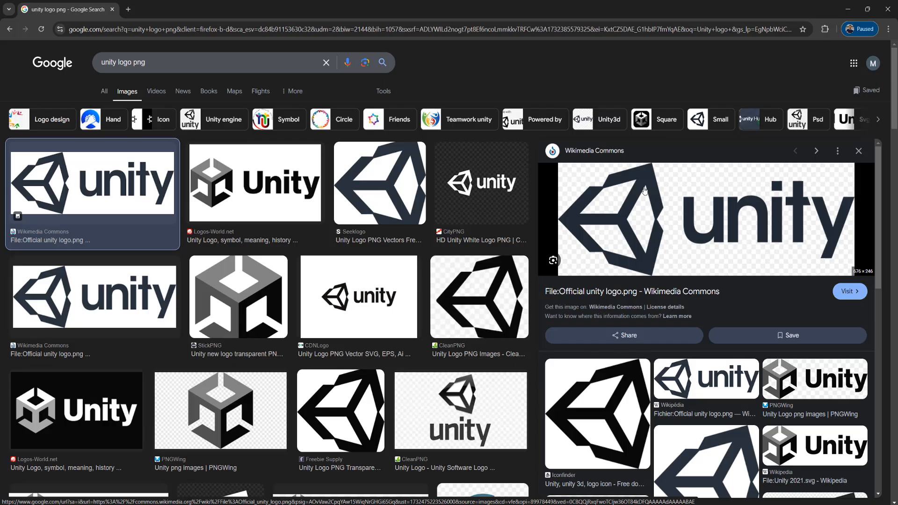
right_click(618, 189)
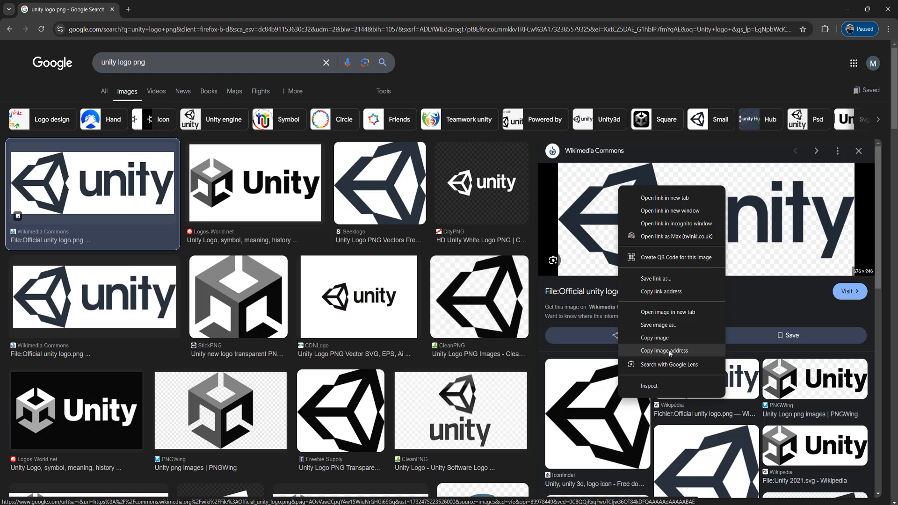
mouse_move(656, 337)
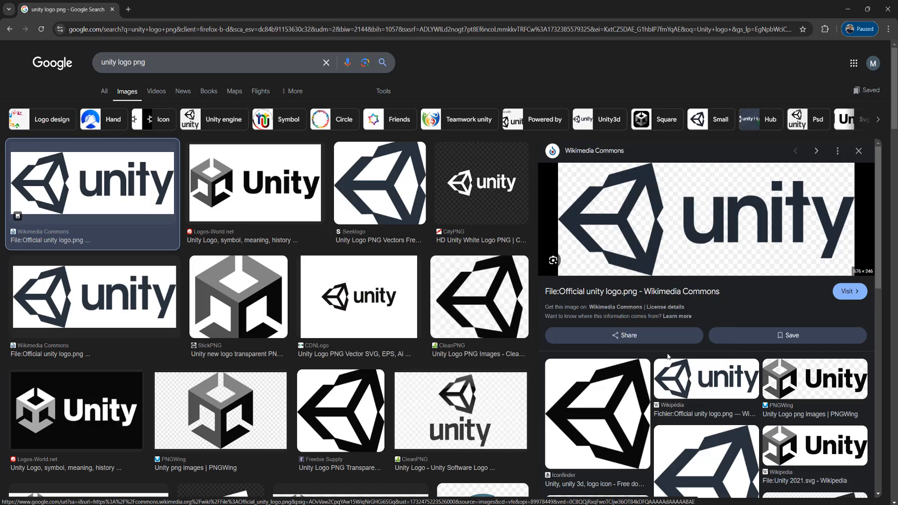
Back in Photoshop, choose File > Place Linked….
key(alt+tab)
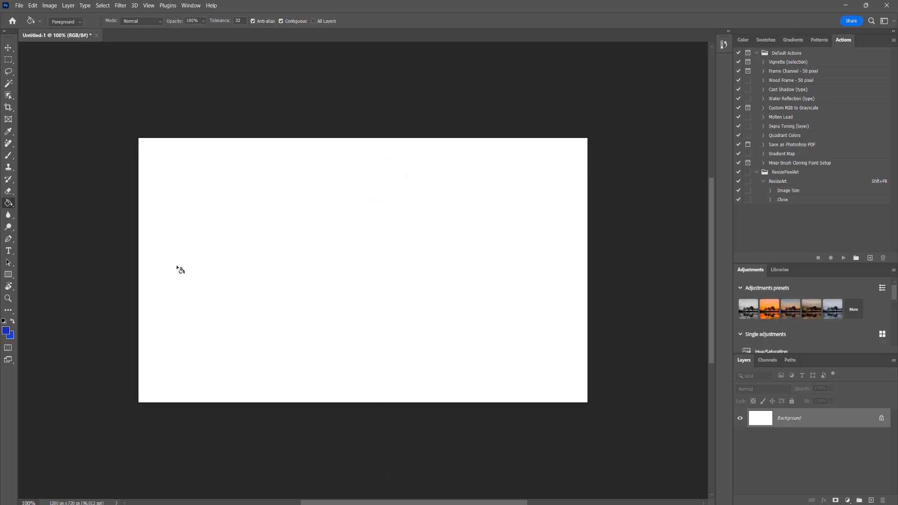
click(20, 5)
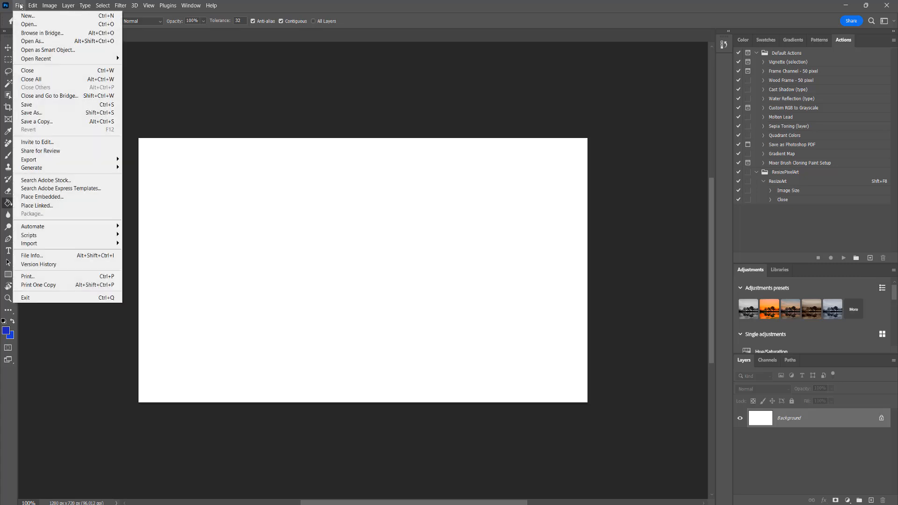
mouse_move(36, 205)
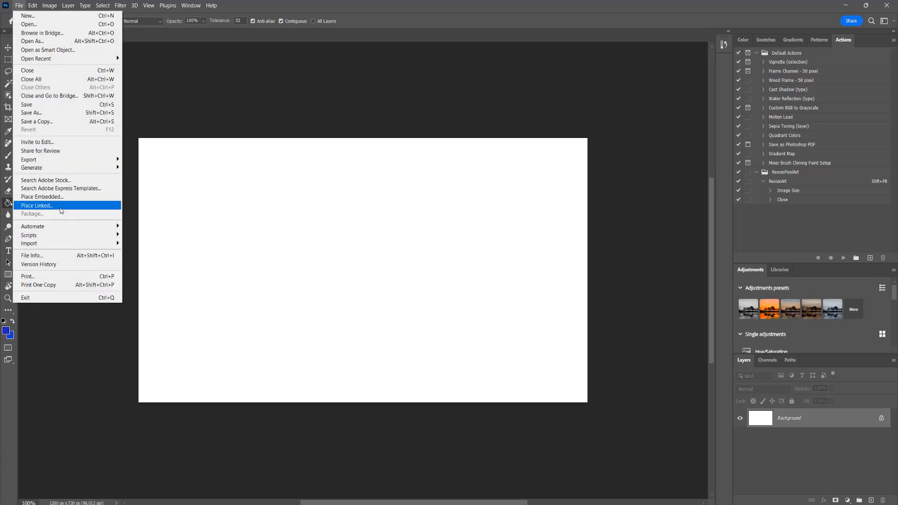
click(37, 206)
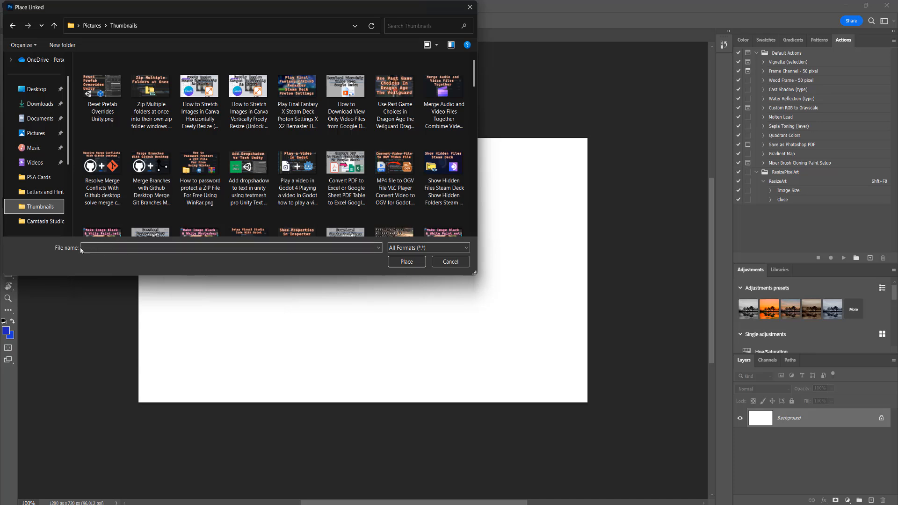
Place the Wikimedia Official_unity_logo.png URL as a linked image.
click(229, 248)
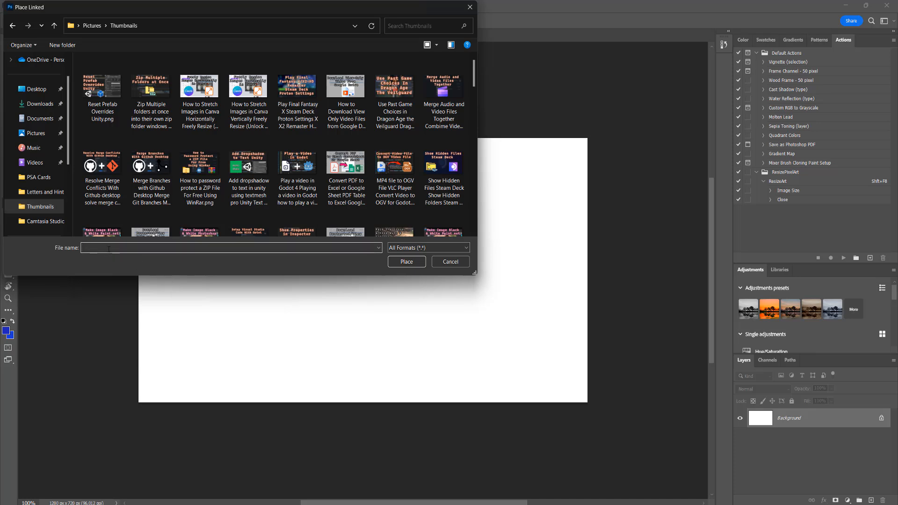
text(https://upload.wikimedia.org/wikipedia/commons/8/8a/Official_unity_logo.png)
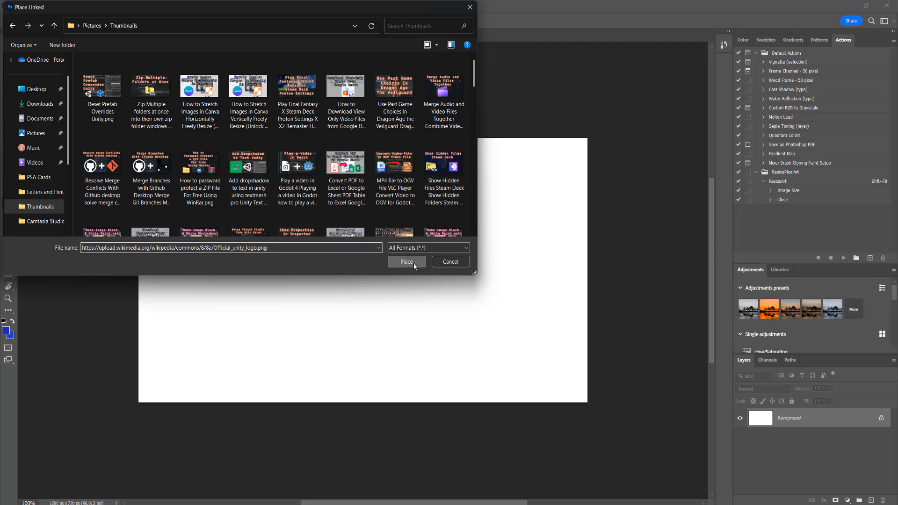
click(406, 262)
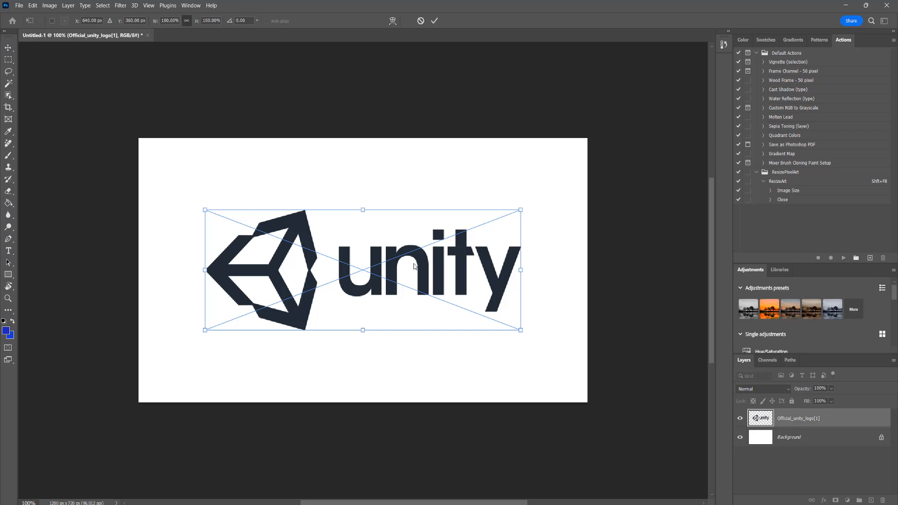
mouse_move(527, 310)
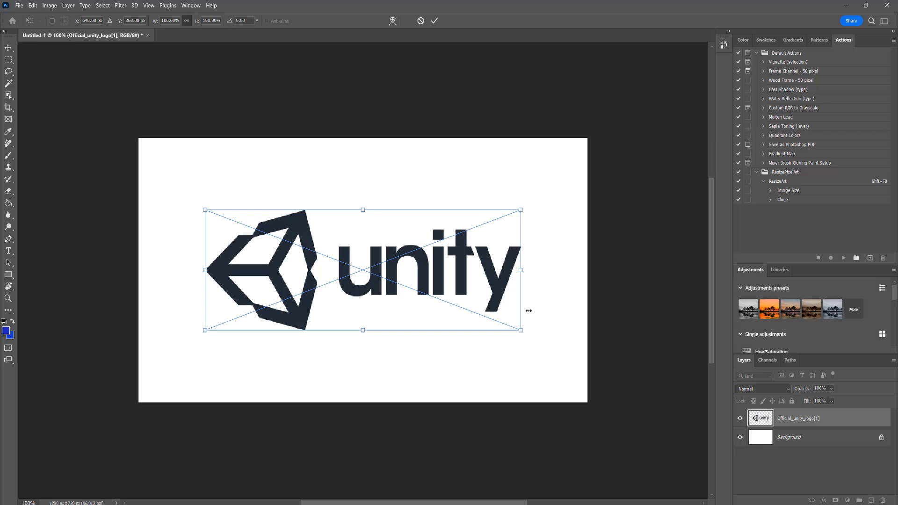
Commit the placed Unity logo at its current size, centred on the canvas.
click(790, 437)
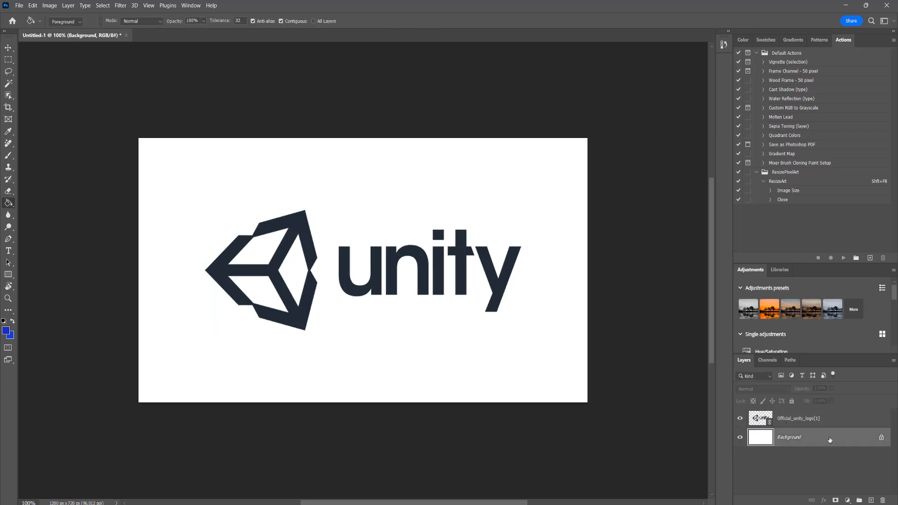